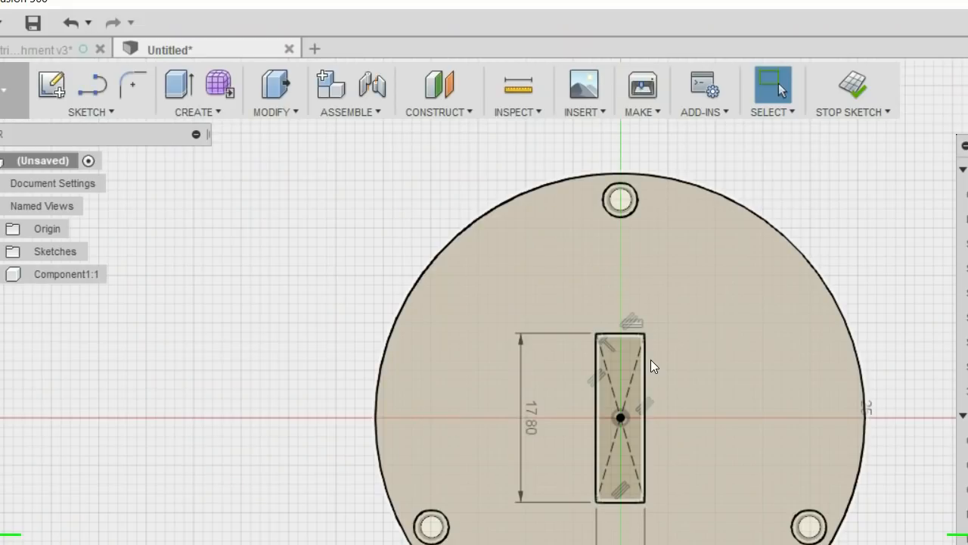
Select the centred 17.80 mm rectangular slot profile on the base plate for extrusion.
left_click(620, 371)
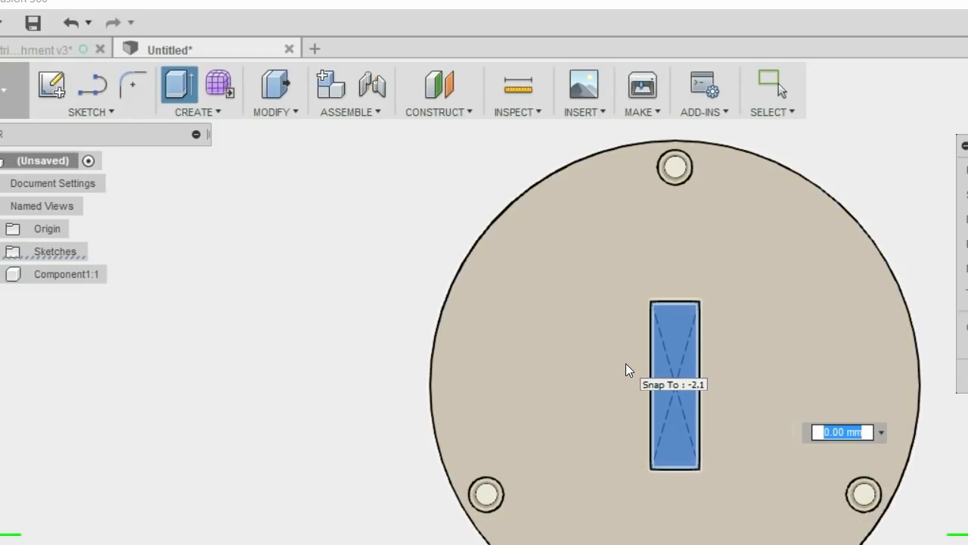
type("18")
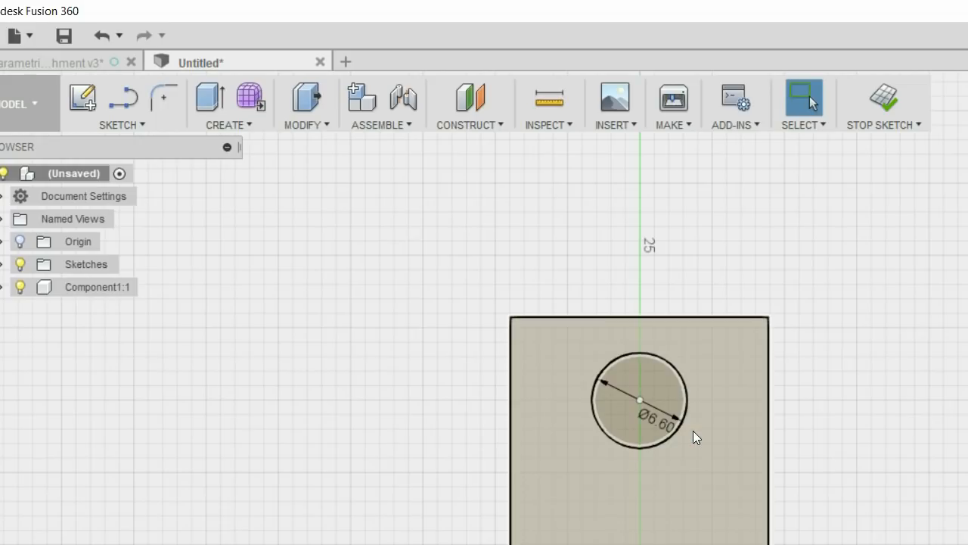
Dimension the 6.6 mm circle's centre 10 mm from the face's bottom edge.
left_click(639, 399)
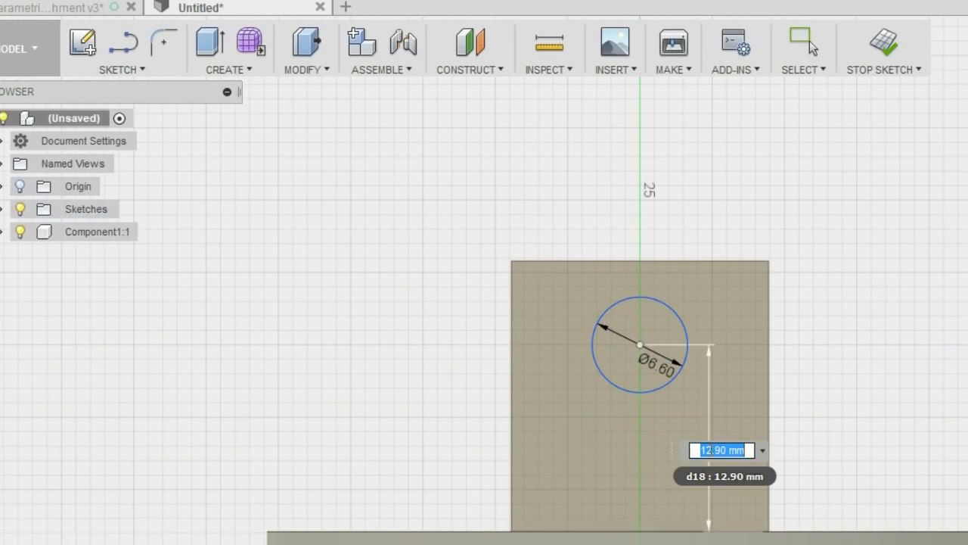
type("10")
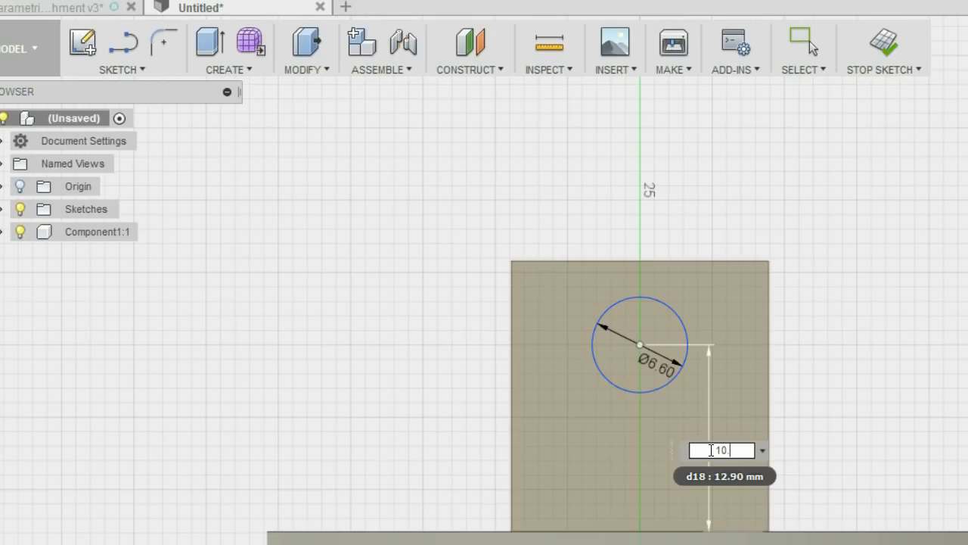